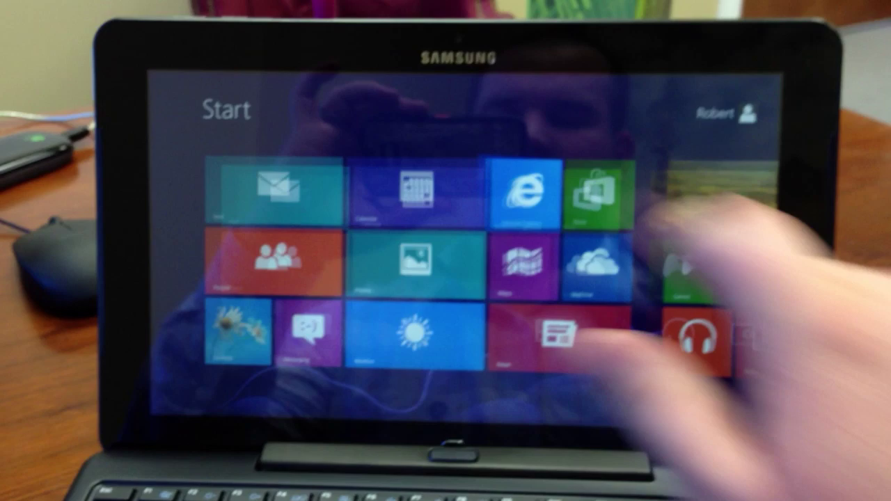
# Launch Internet Explorer from its Start screen tile, bringing up the Set up Internet Explorer dialog
pyautogui.click(524, 192)
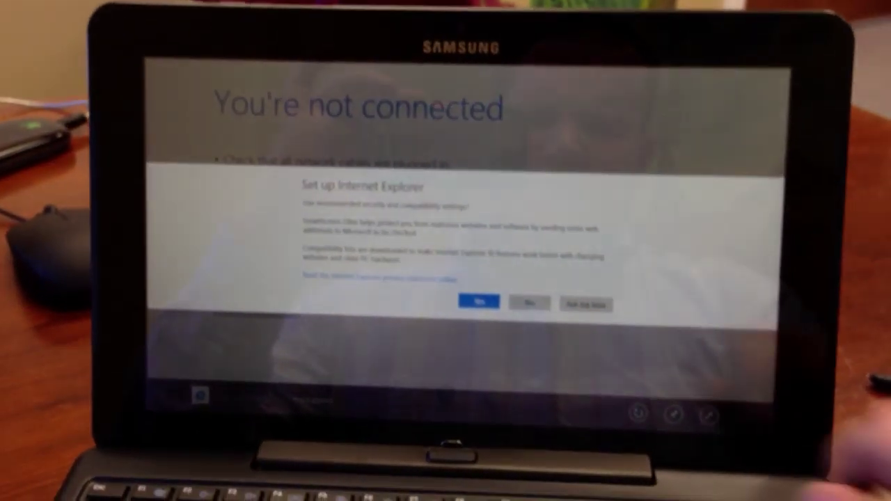